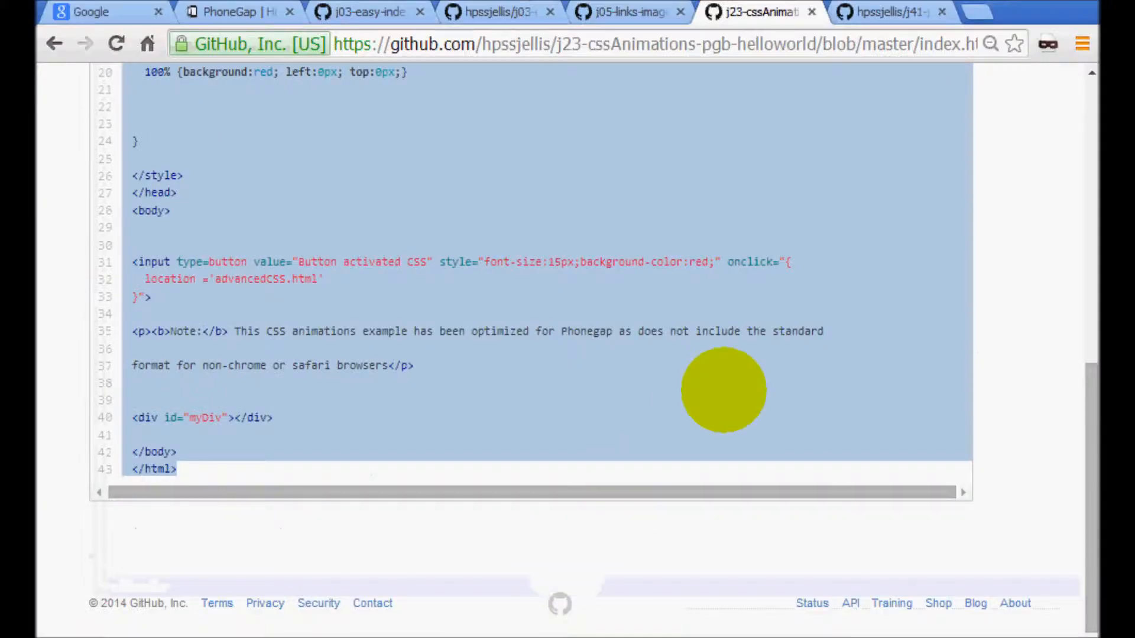
# Step: Switch Chrome to the j41-jsc3d-advanced-pgb-helloworld repository page showing its file list
pyautogui.click(891, 12)
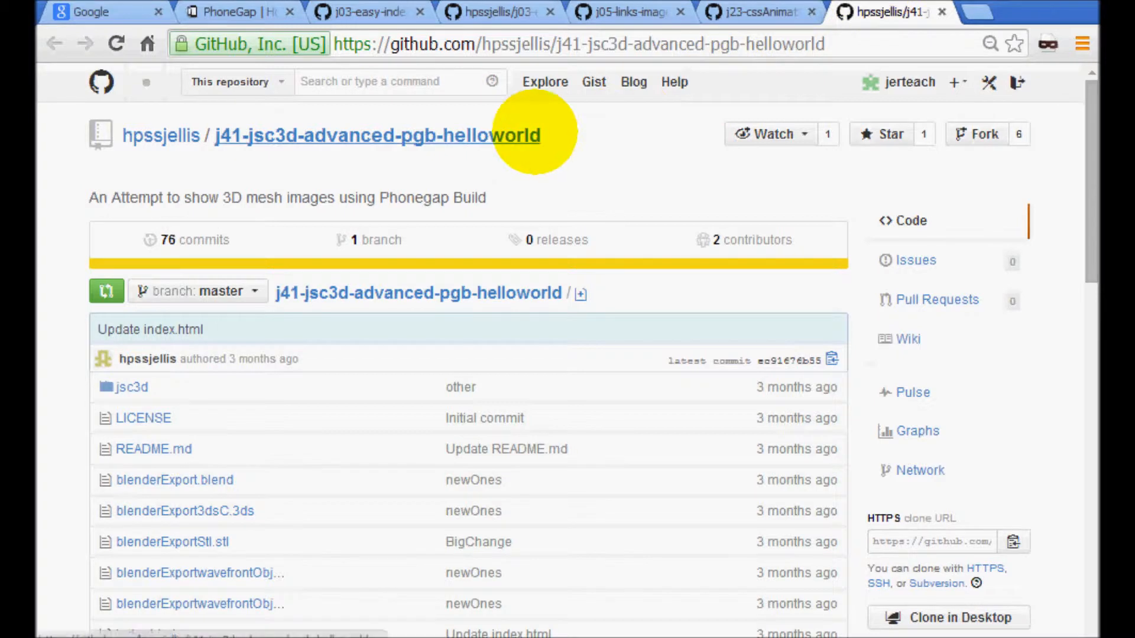
pyautogui.moveTo(434, 141)
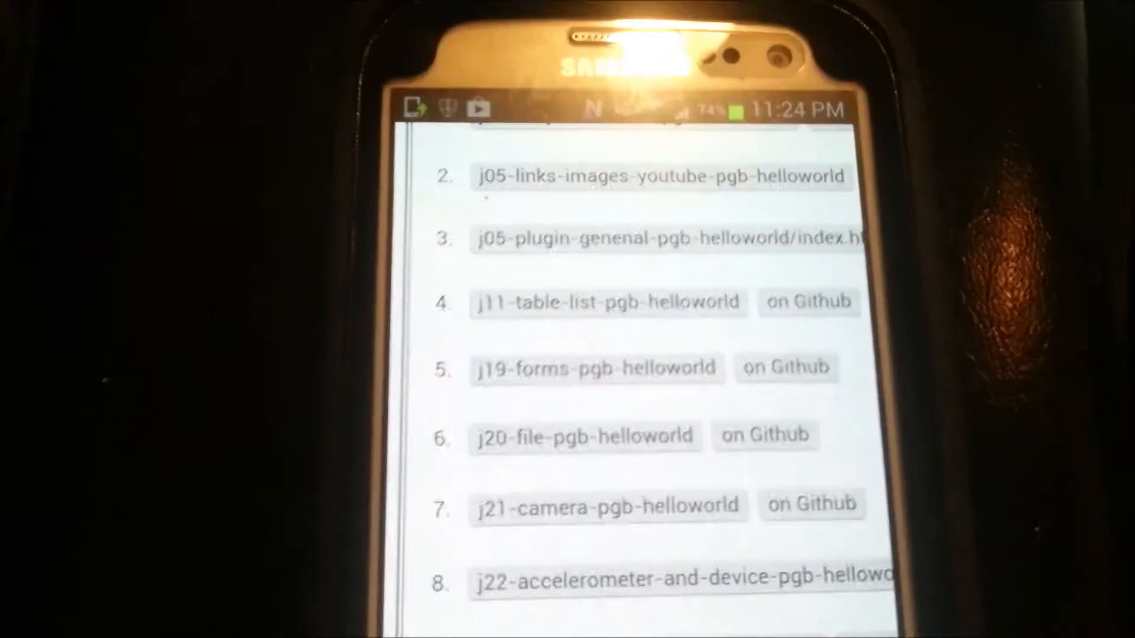
# Step: Scroll down the phone's numbered list of pgb-helloworld example repositories
pyautogui.scroll(-3)
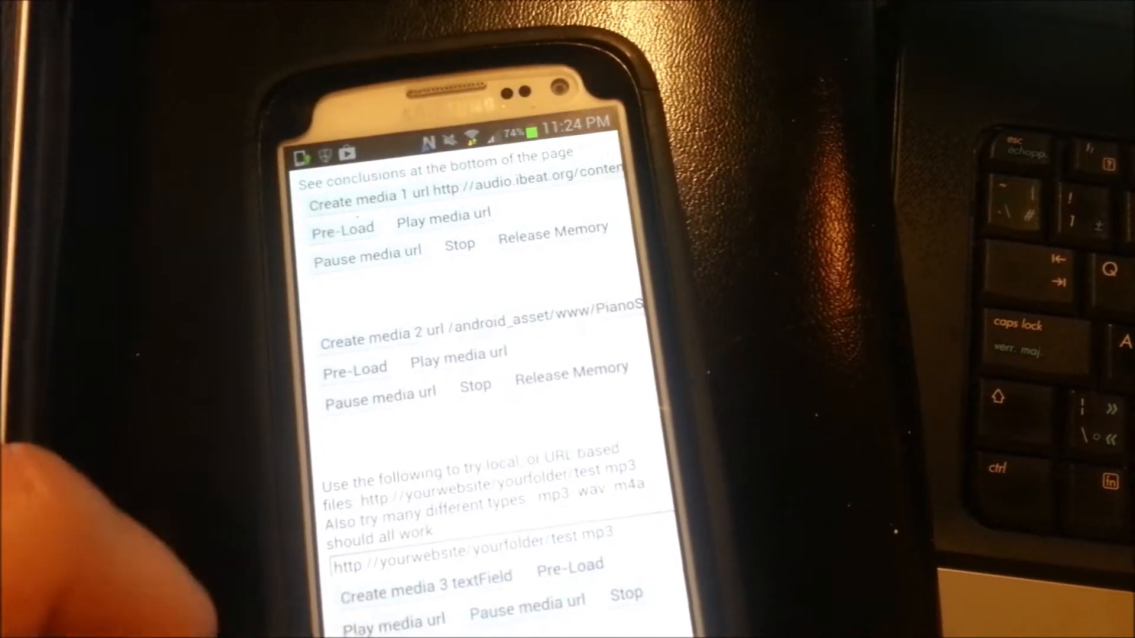
# Step: Scroll through the audio media example's preload, play, pause, stop and release tests
pyautogui.scroll(-3)
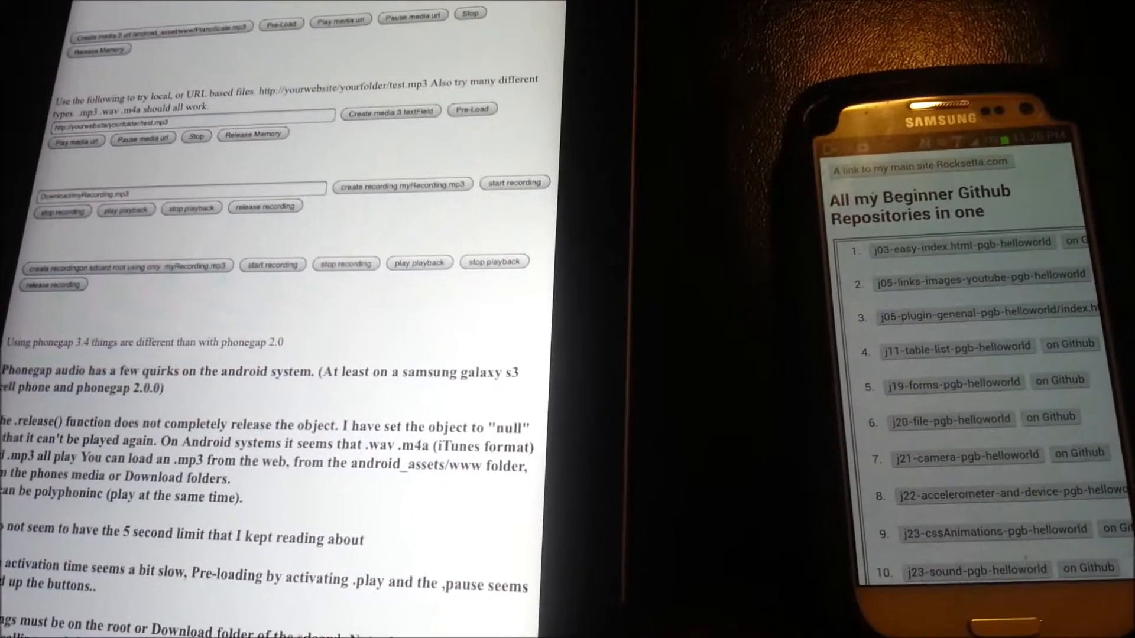
# Step: Scroll the iPad audio example down to the myRecording.mp3 recording and playback tests
pyautogui.scroll(-3)
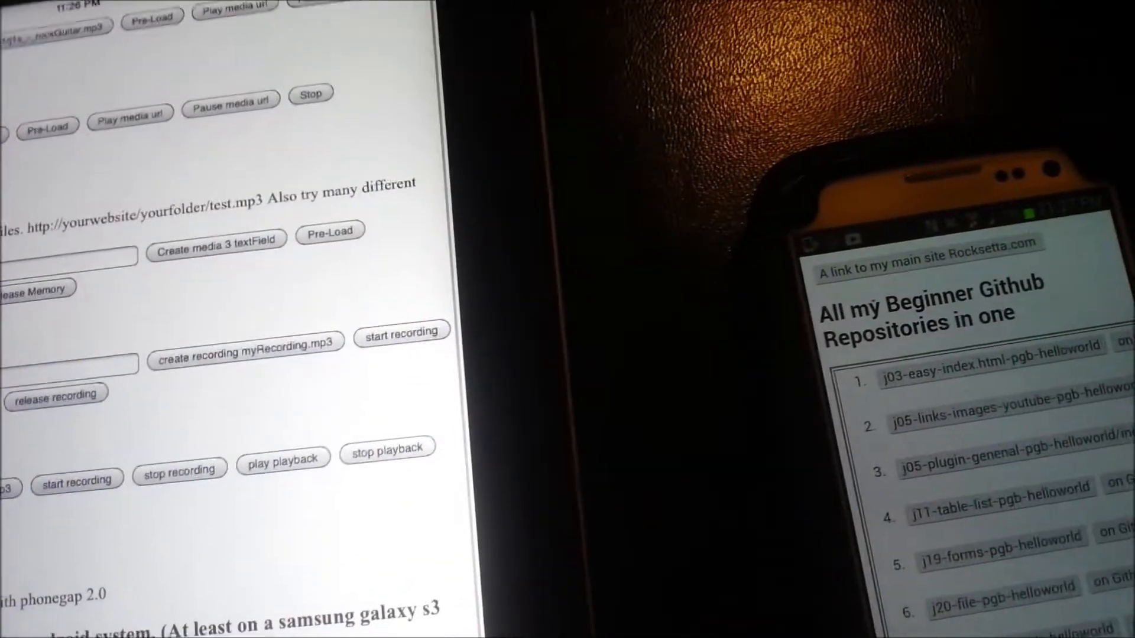
pyautogui.scroll(-3)
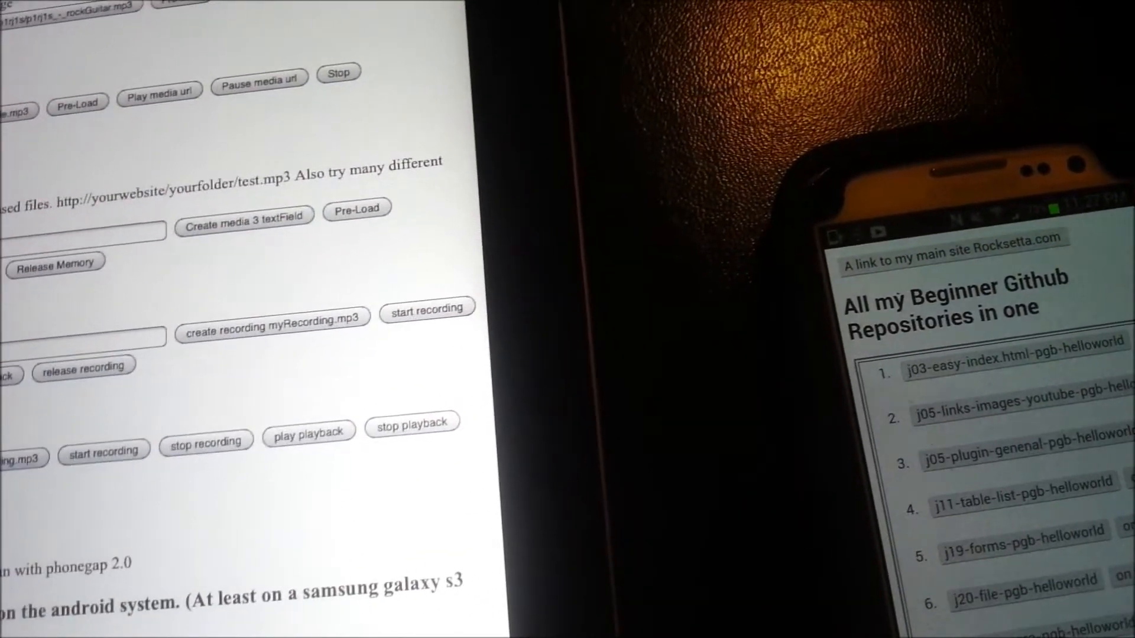
pyautogui.scroll(-3)
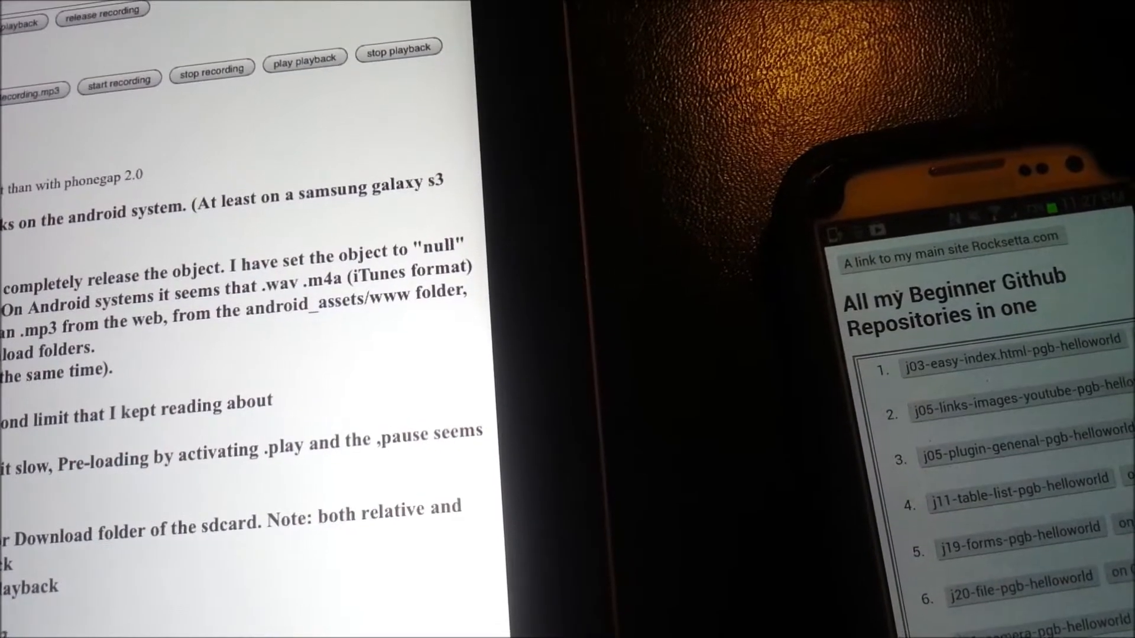